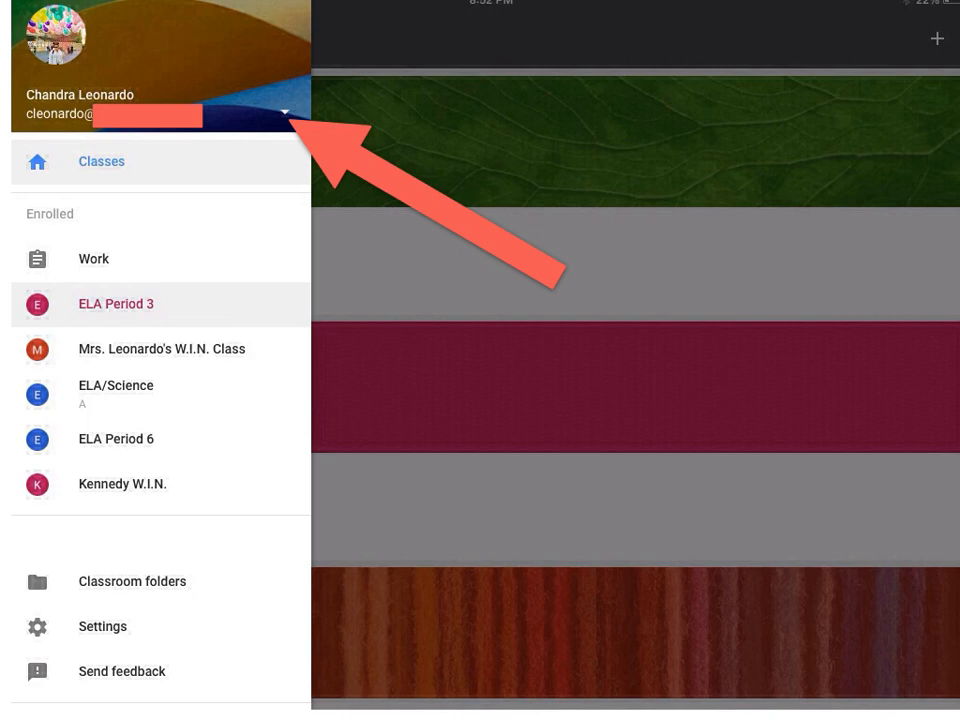
pyautogui.moveTo(178, 110)
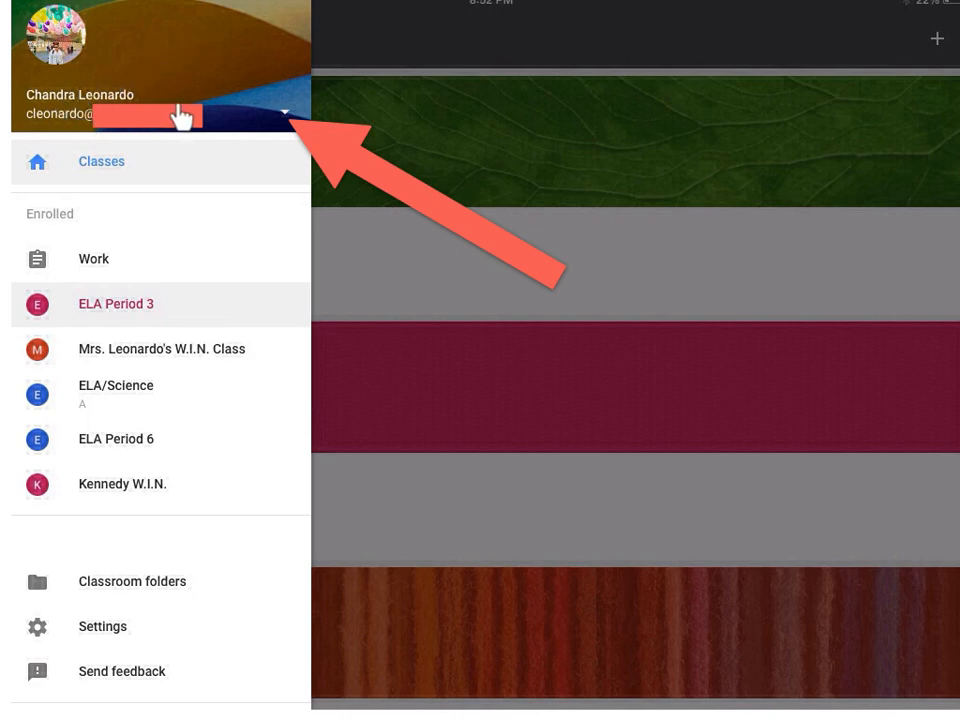
pyautogui.moveTo(290, 127)
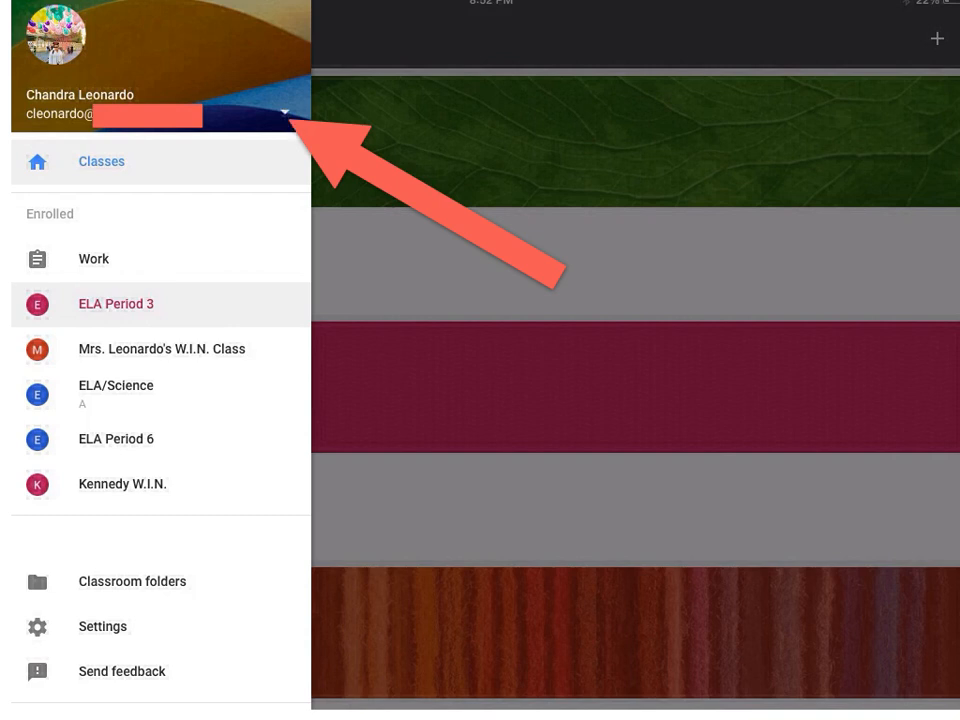
# - Expand the account email in Classroom's side menu and choose Manage accounts
pyautogui.click(284, 112)
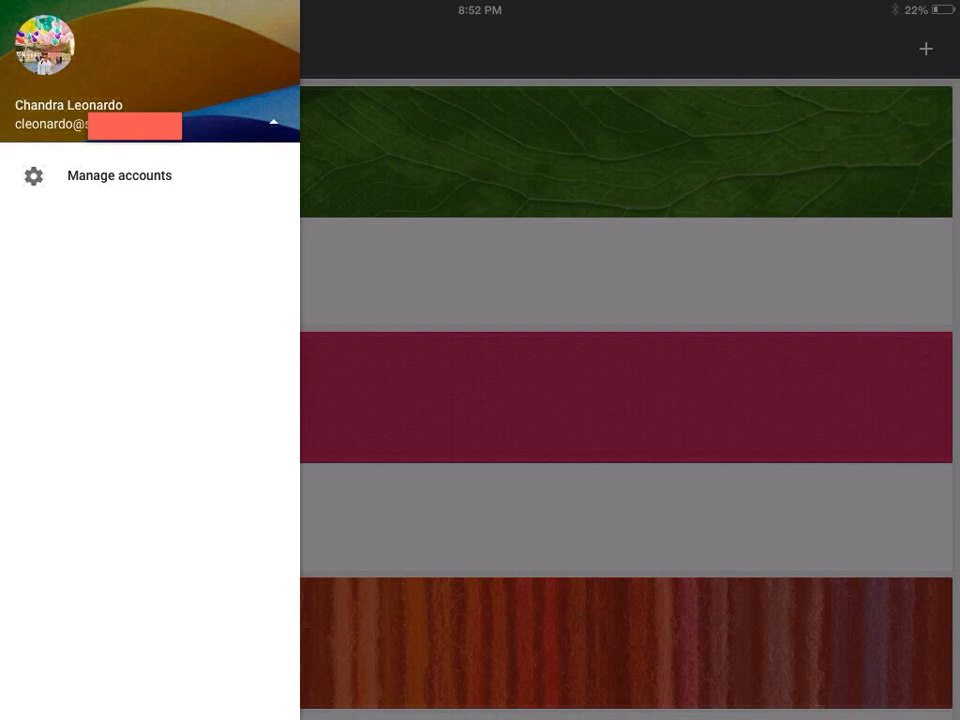
pyautogui.moveTo(125, 203)
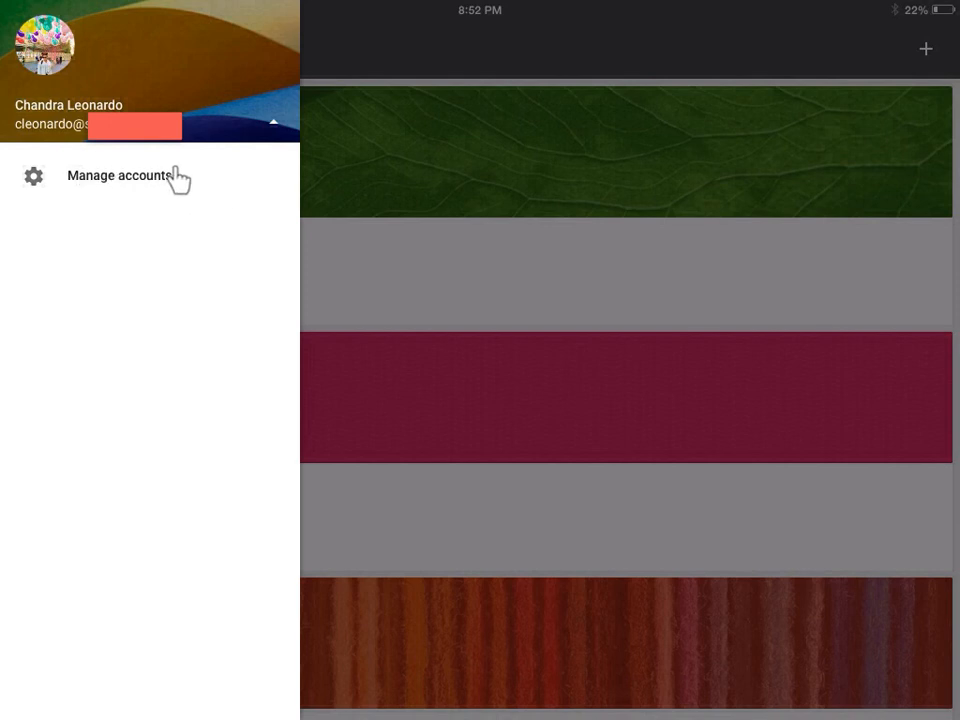
pyautogui.click(120, 176)
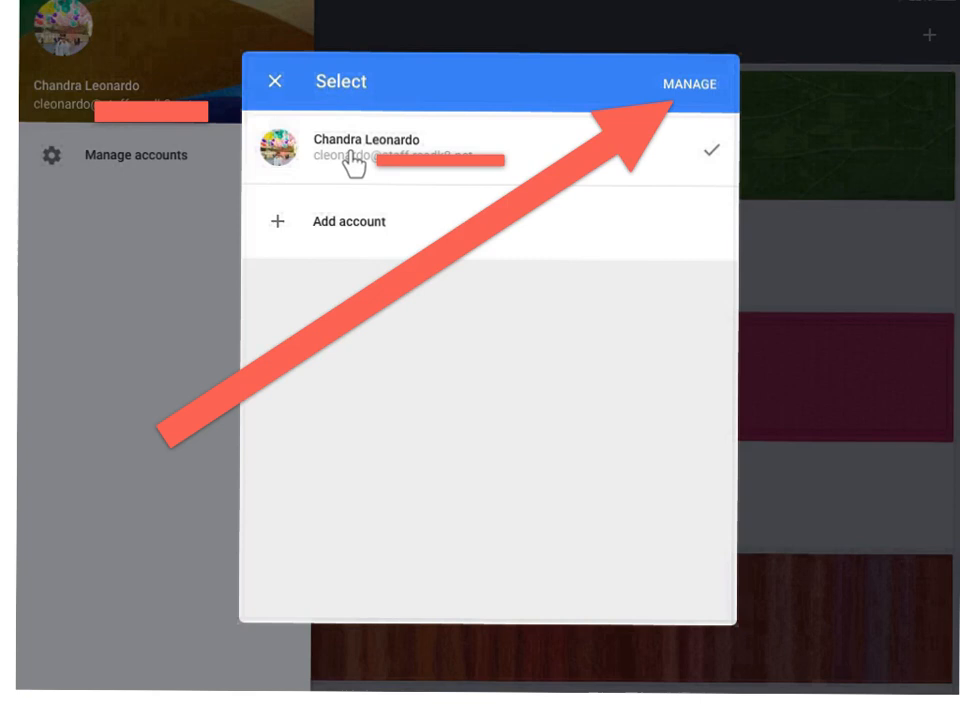
pyautogui.moveTo(663, 167)
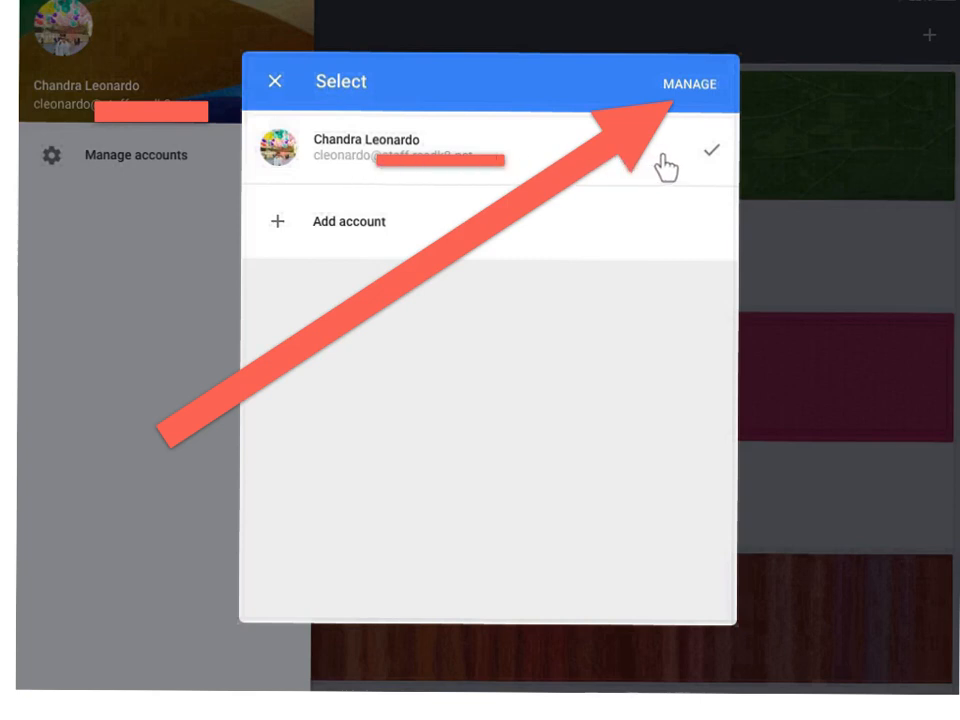
pyautogui.moveTo(690, 95)
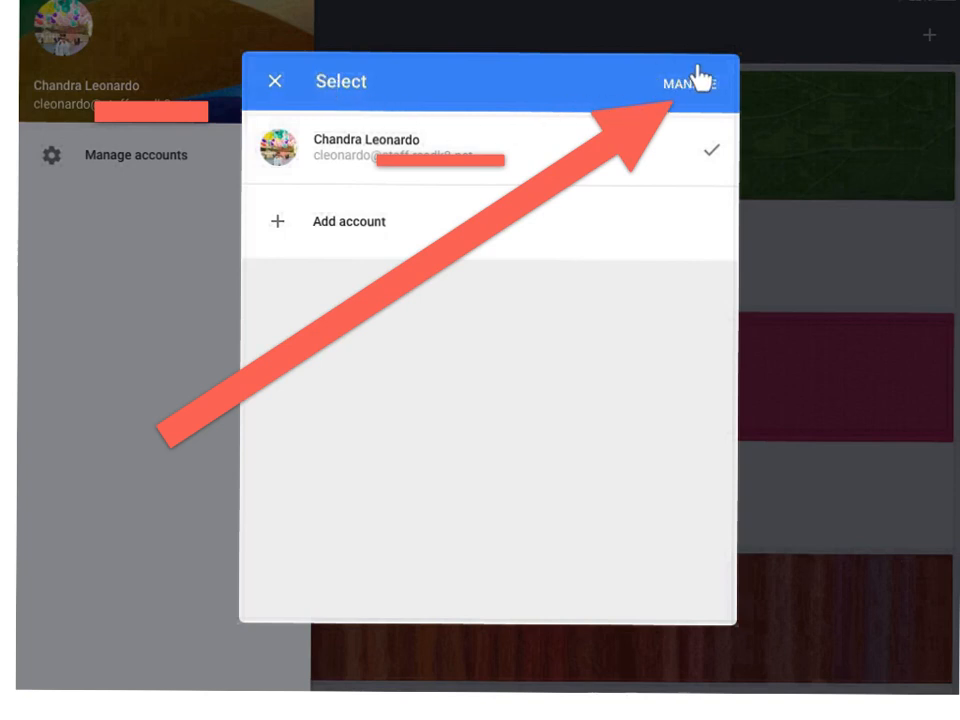
pyautogui.moveTo(690, 80)
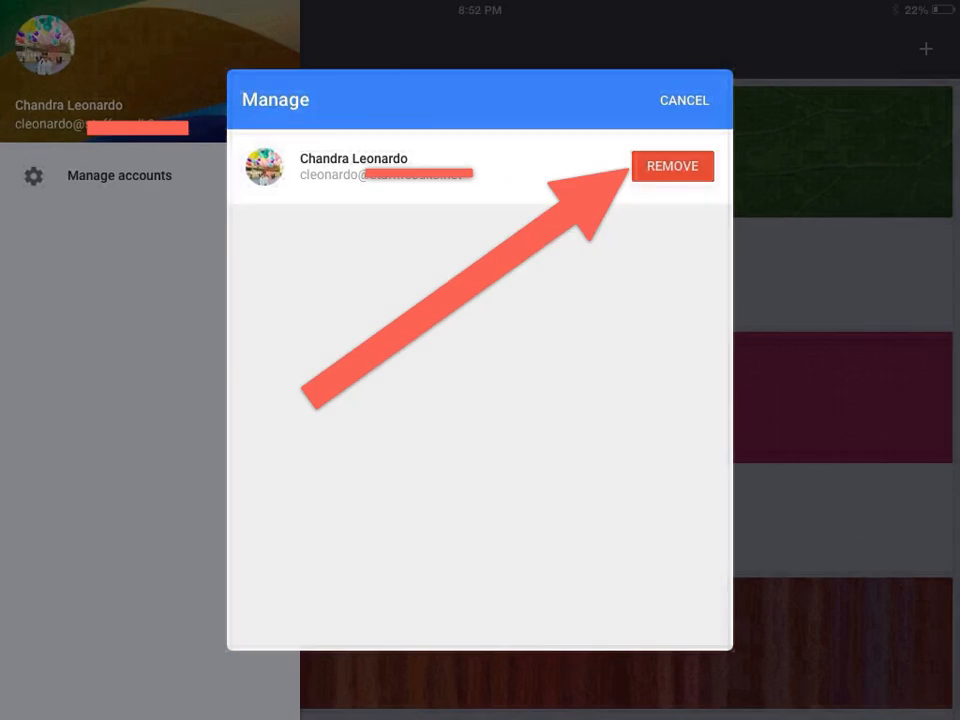
pyautogui.moveTo(580, 145)
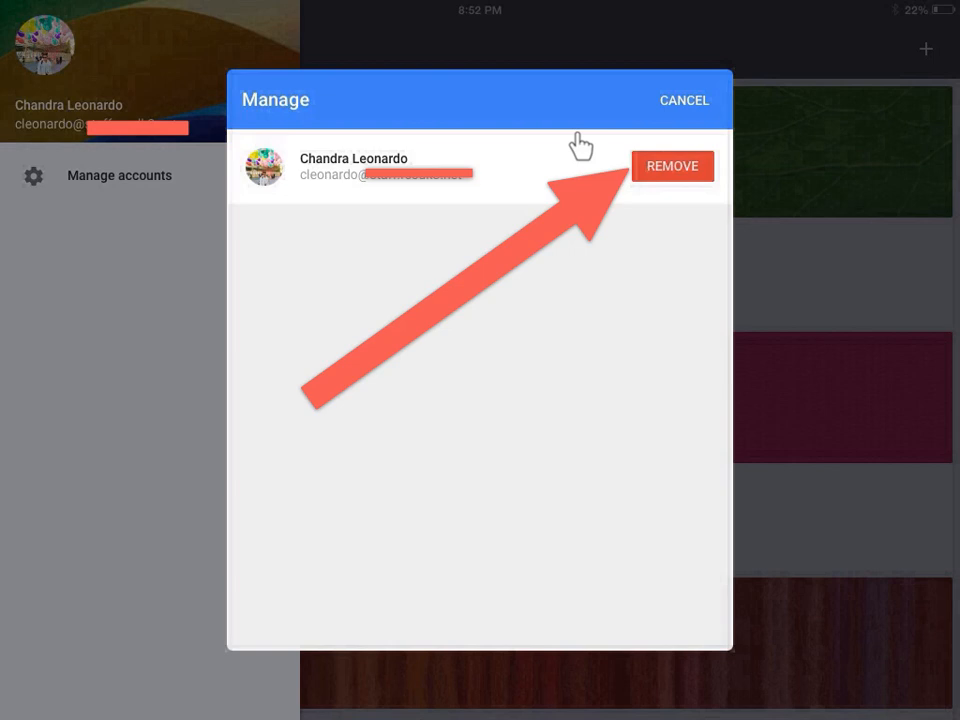
pyautogui.moveTo(682, 188)
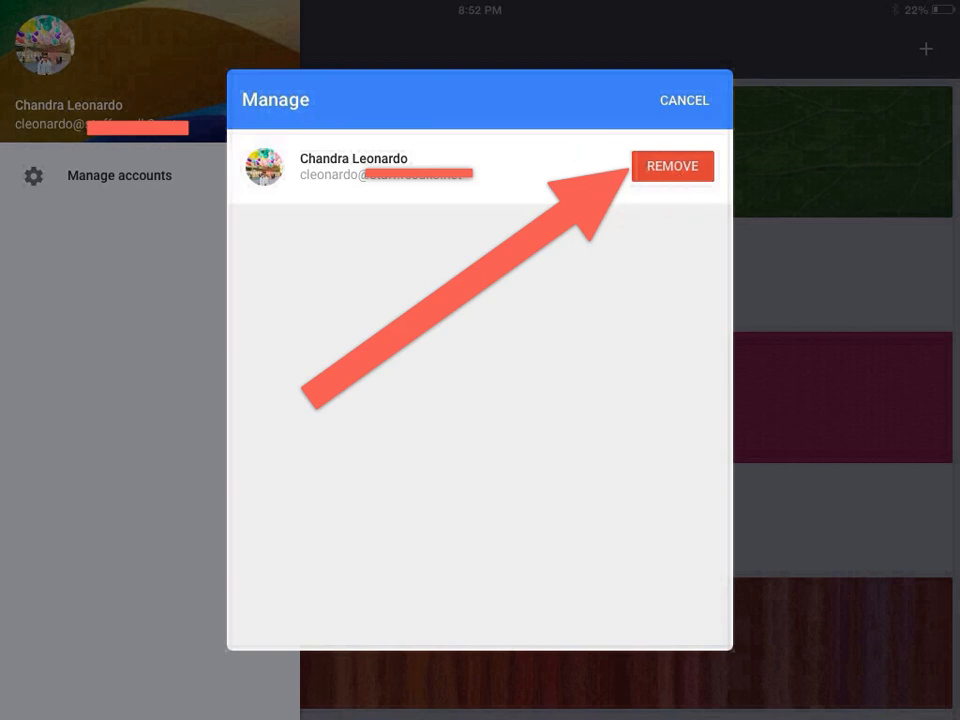
# - Start removing the signed-in account from Google Classroom in the Manage dialog
pyautogui.click(672, 166)
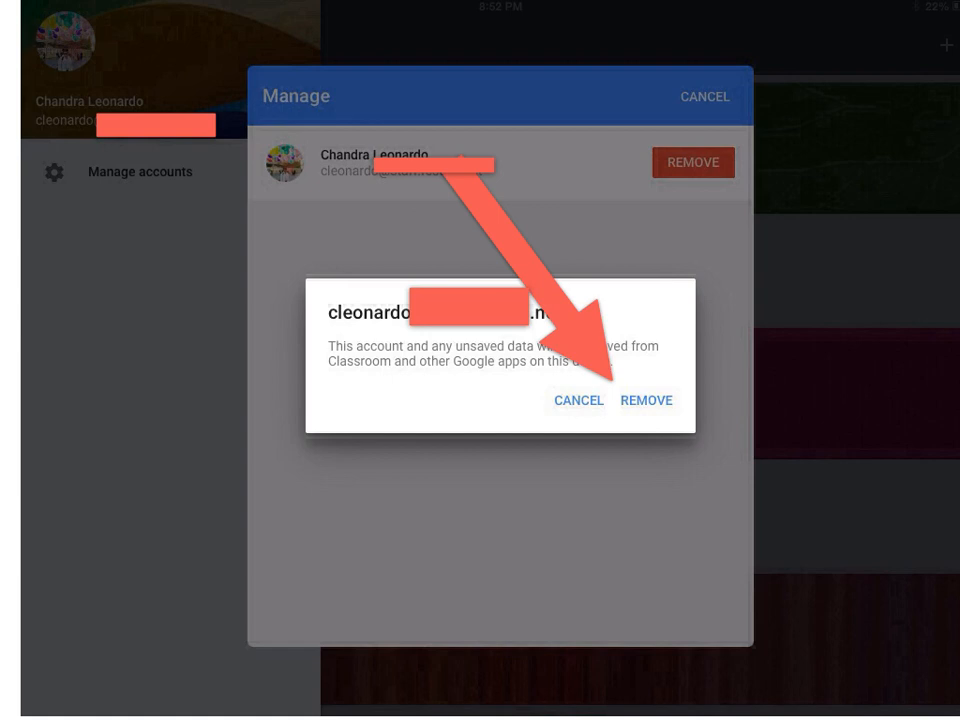
pyautogui.moveTo(445, 360)
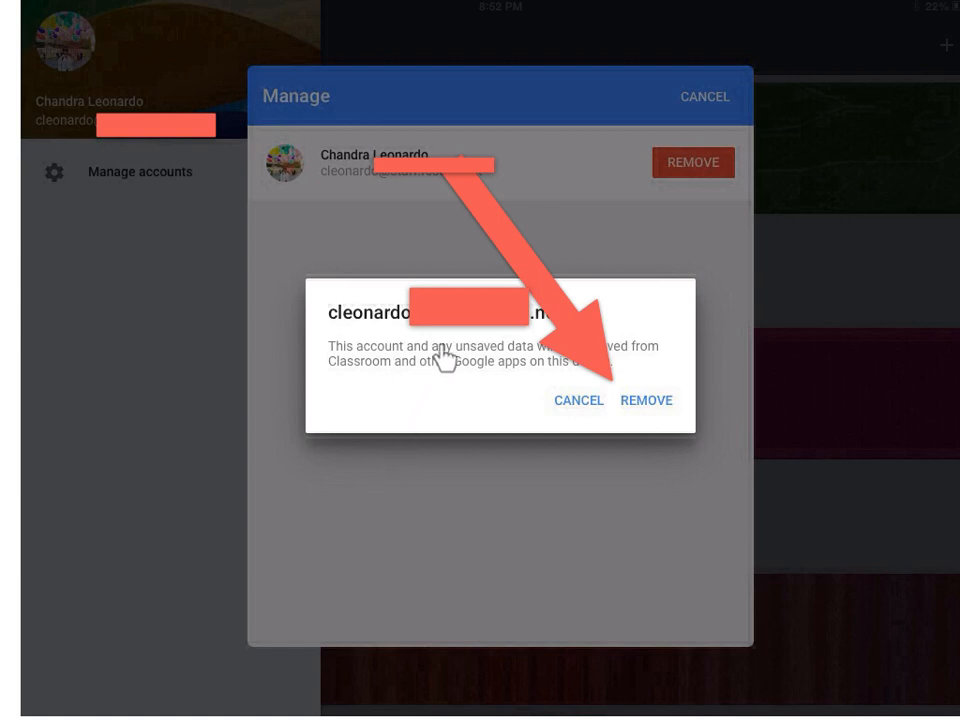
pyautogui.moveTo(632, 432)
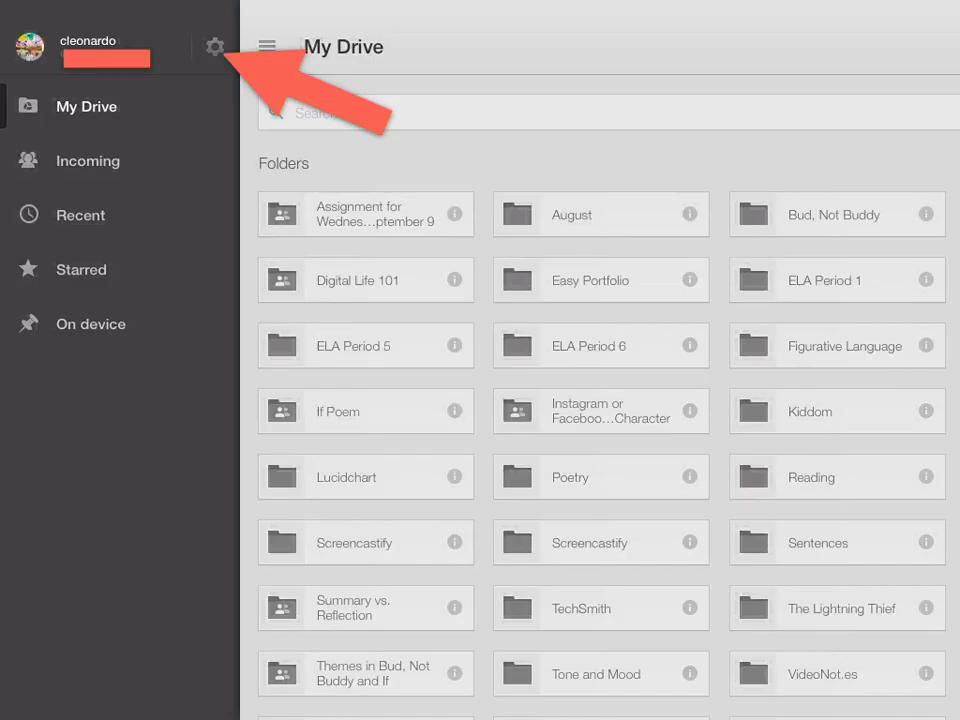
pyautogui.moveTo(305, 20)
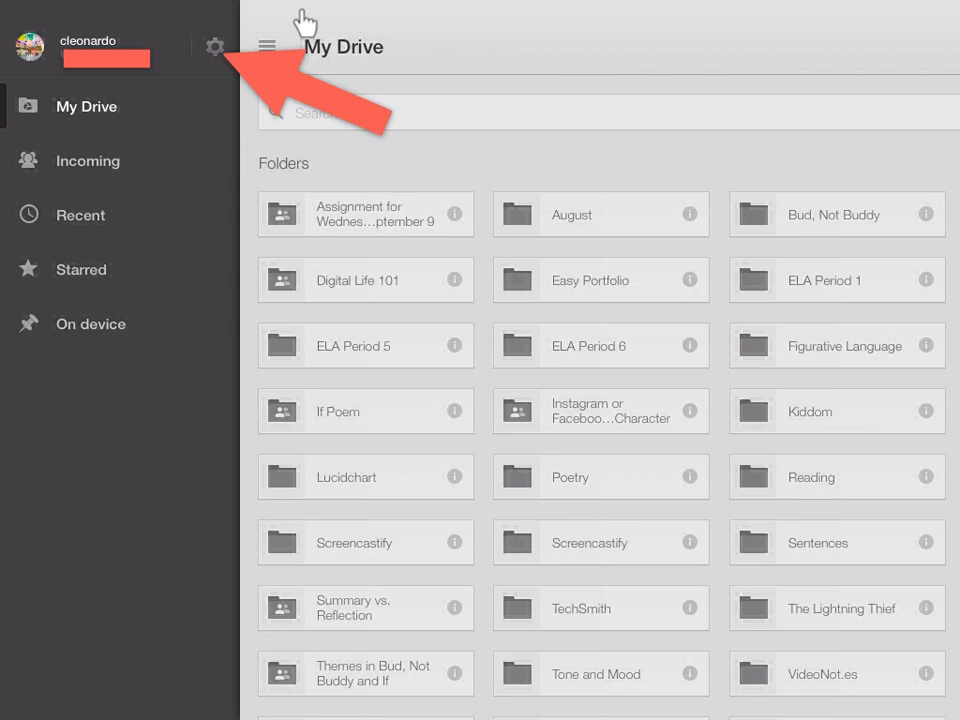
pyautogui.moveTo(215, 47)
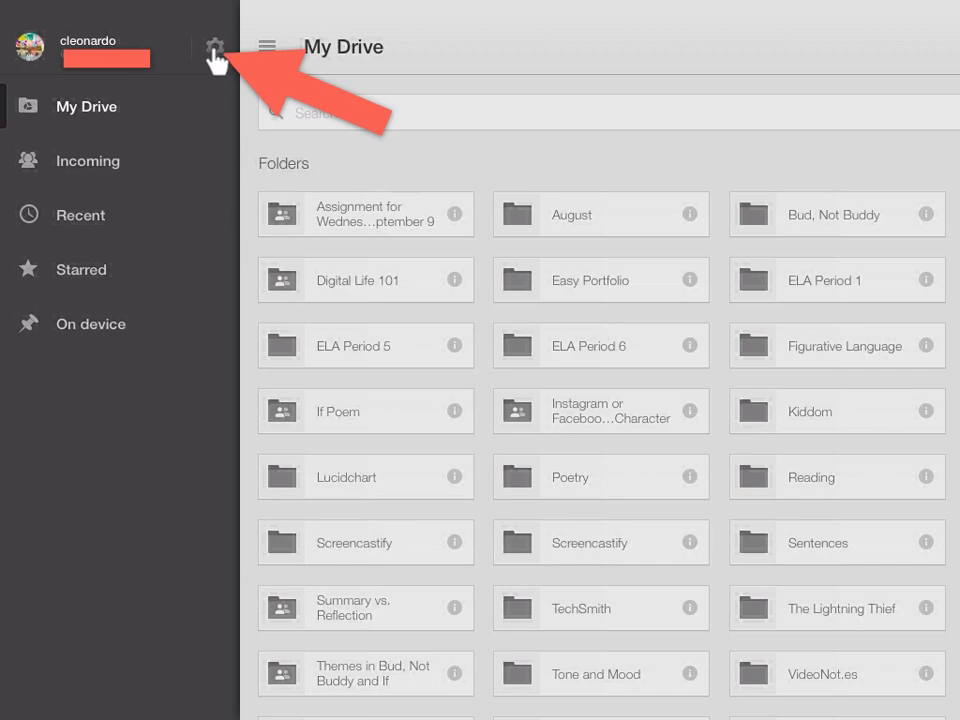
pyautogui.moveTo(215, 47)
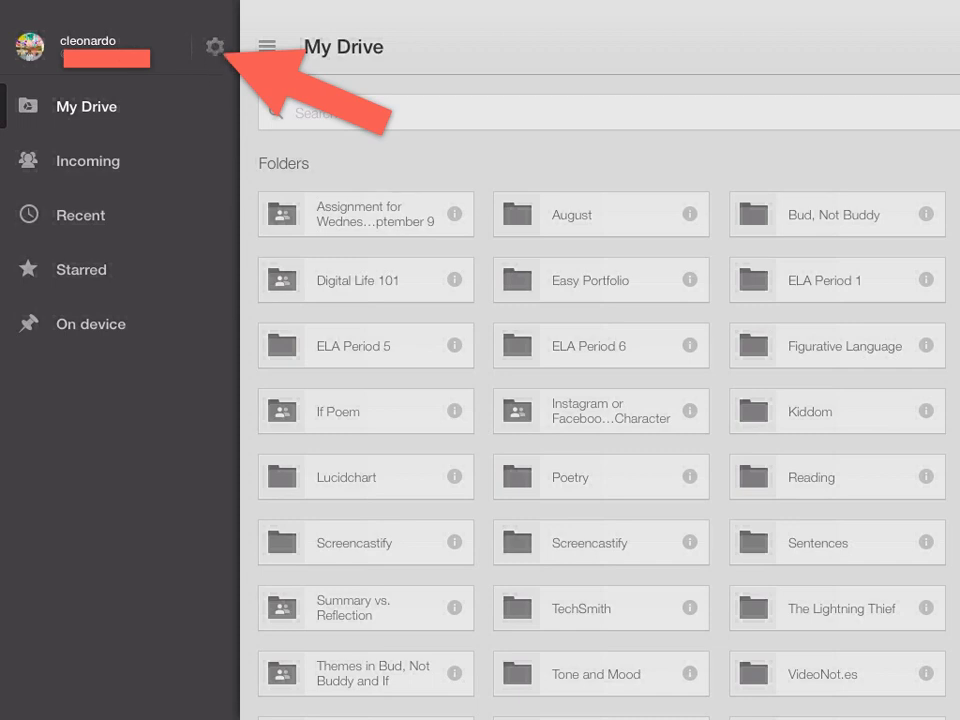
# - Go to Google Drive settings and select the signed-in account row
pyautogui.click(215, 47)
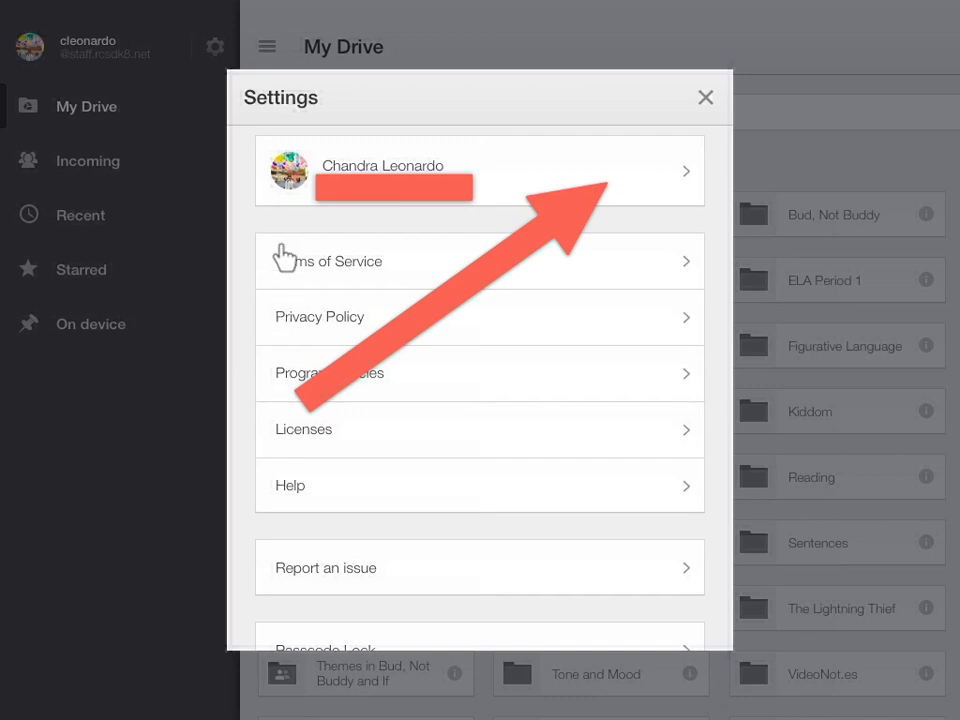
pyautogui.moveTo(445, 316)
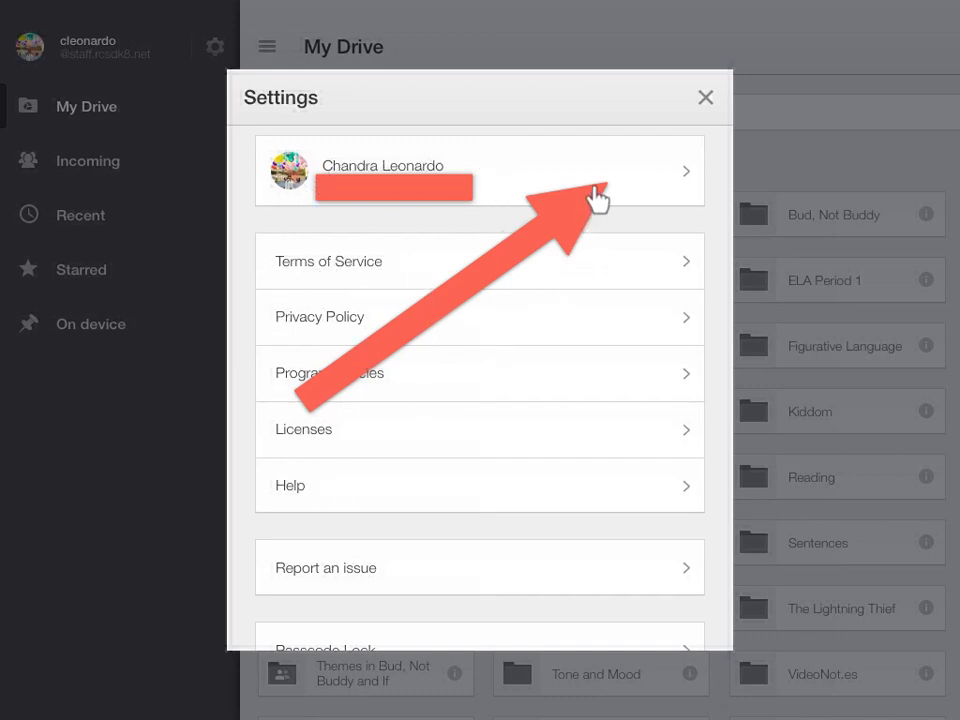
pyautogui.moveTo(690, 190)
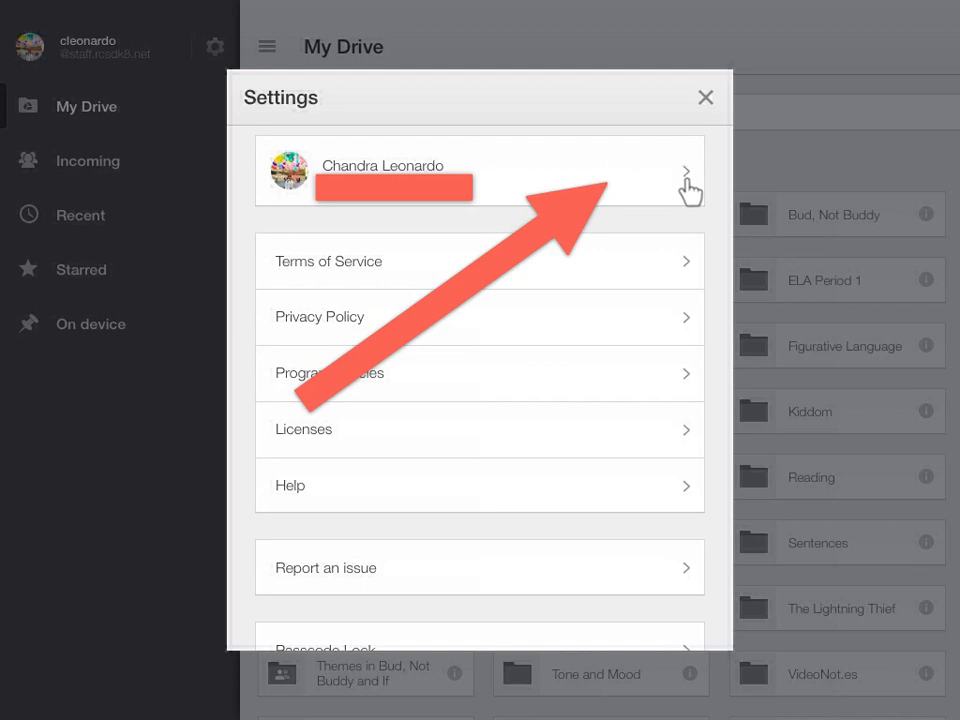
pyautogui.moveTo(690, 190)
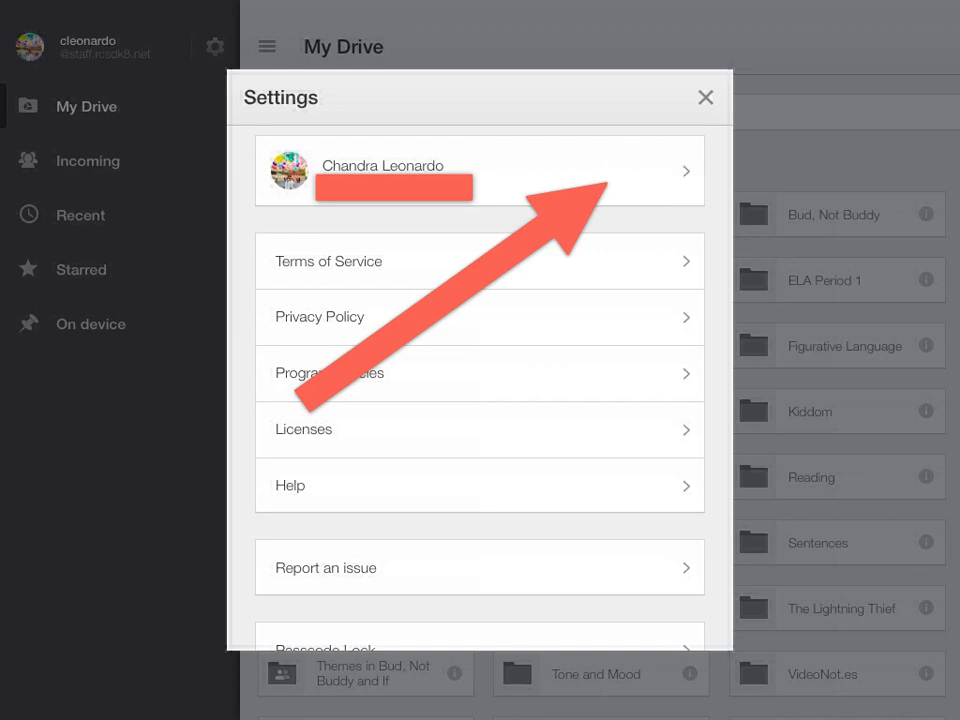
pyautogui.click(480, 170)
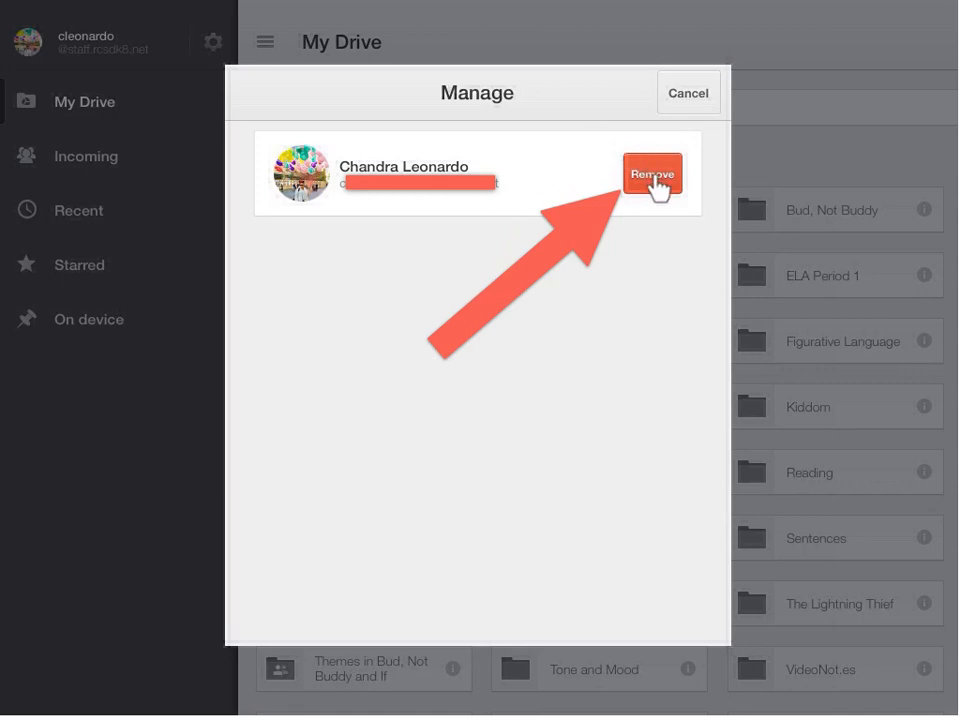
pyautogui.moveTo(652, 175)
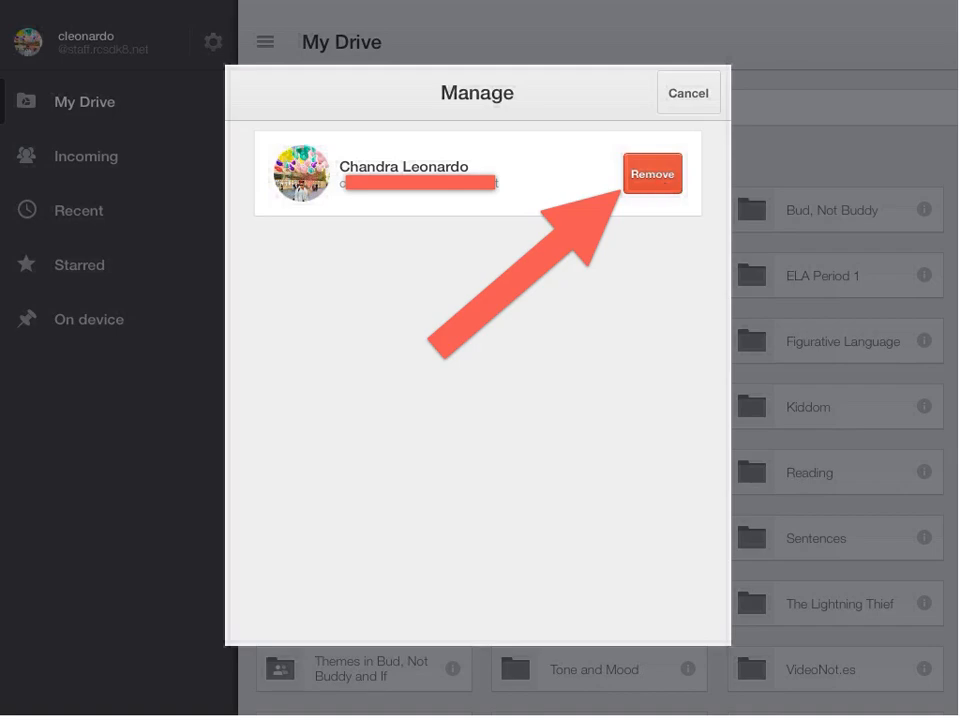